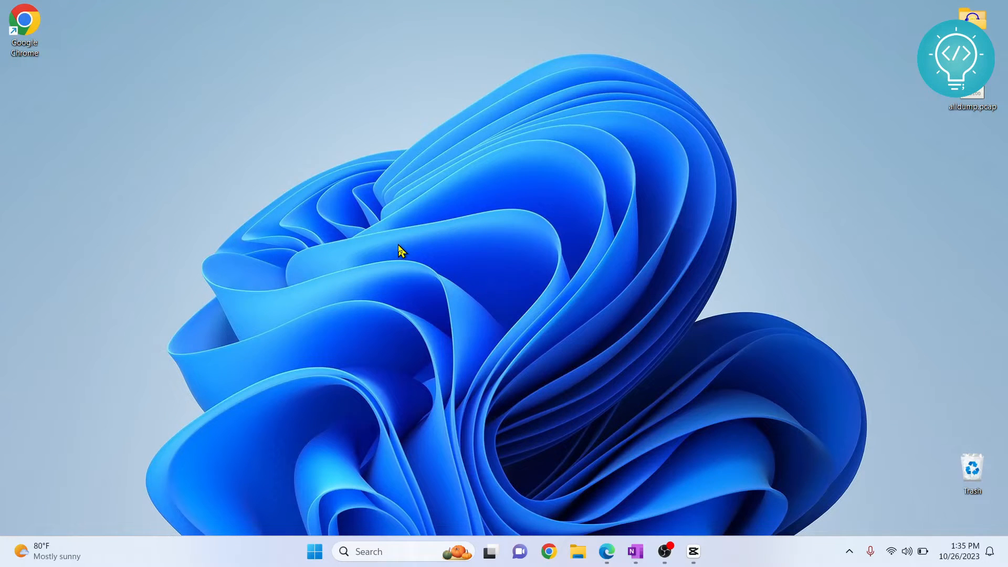
pyautogui.moveTo(309, 206)
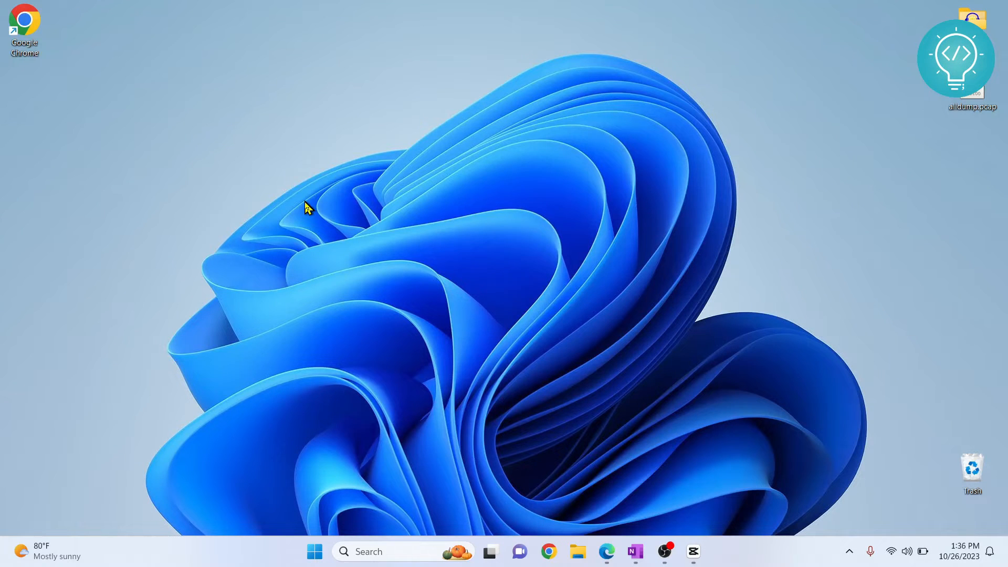
pyautogui.moveTo(64, 106)
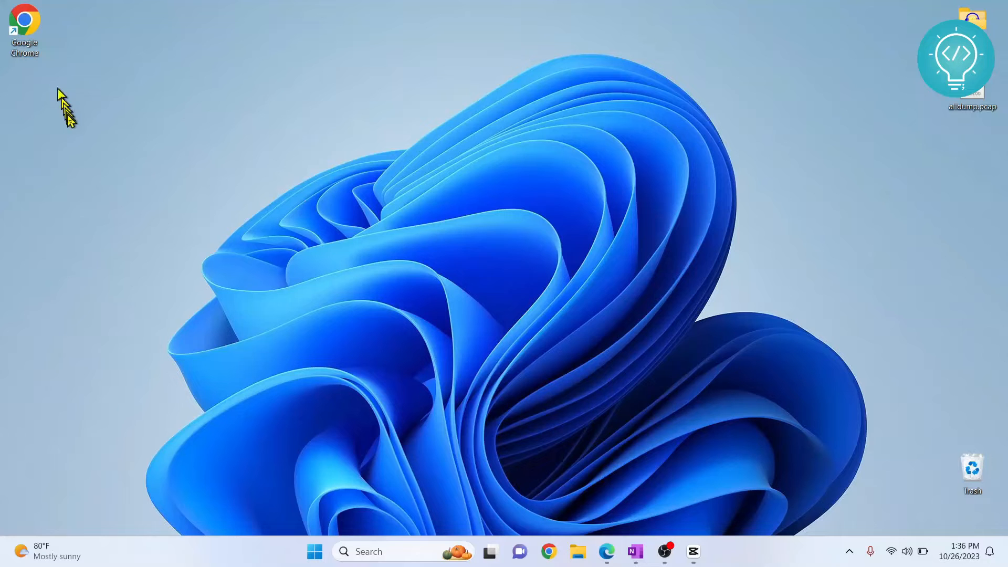
pyautogui.moveTo(69, 129)
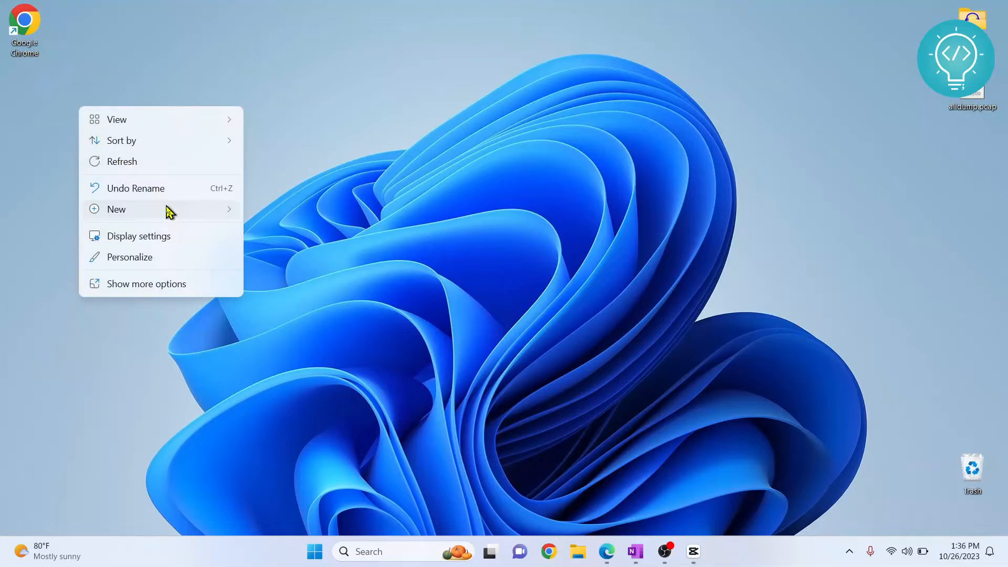
# Make a desktop folder named csvProj beneath the Chrome shortcut and open it.
pyautogui.click(117, 209)
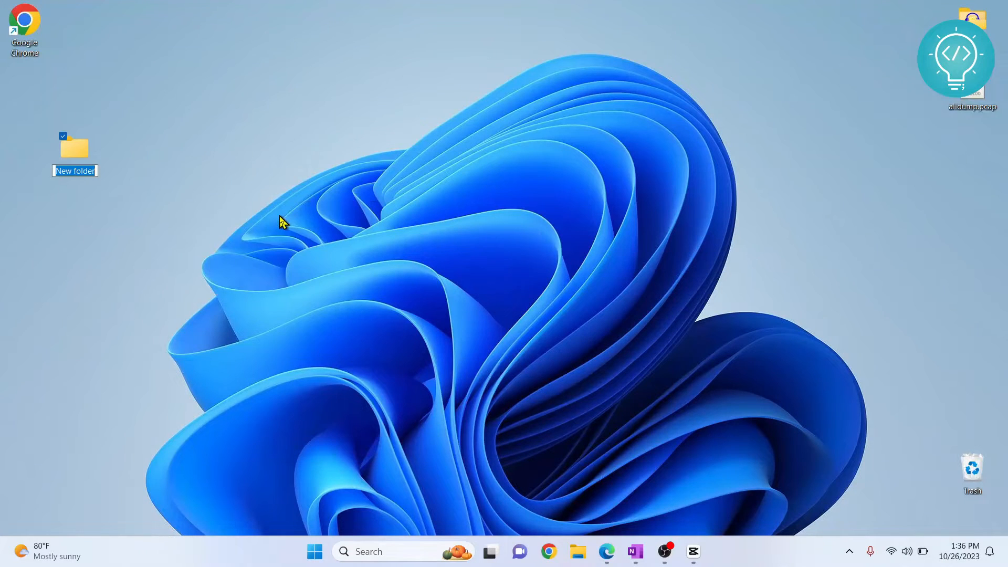
pyautogui.write('csvProj')
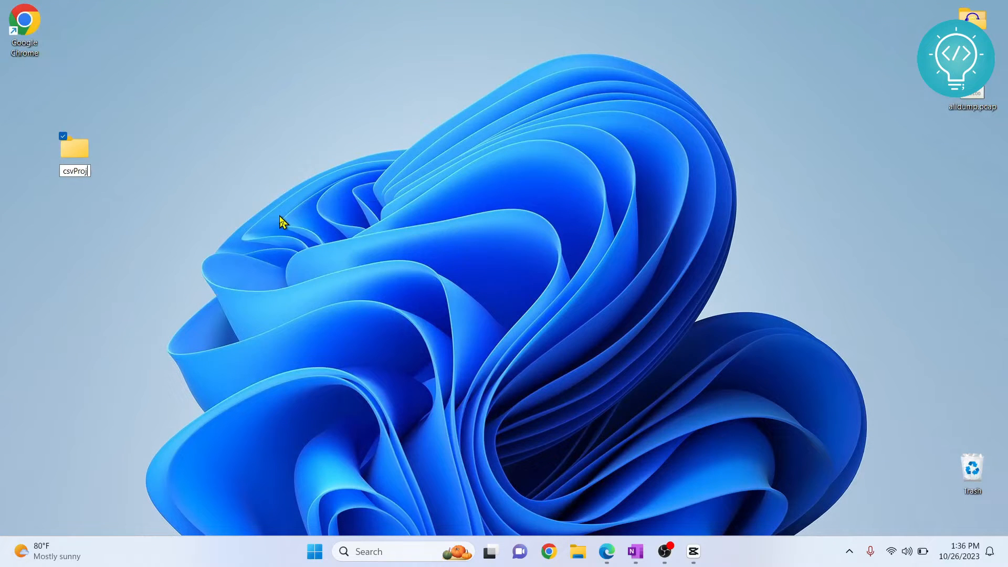
pyautogui.moveTo(74, 148); pyautogui.dragTo(23, 90)
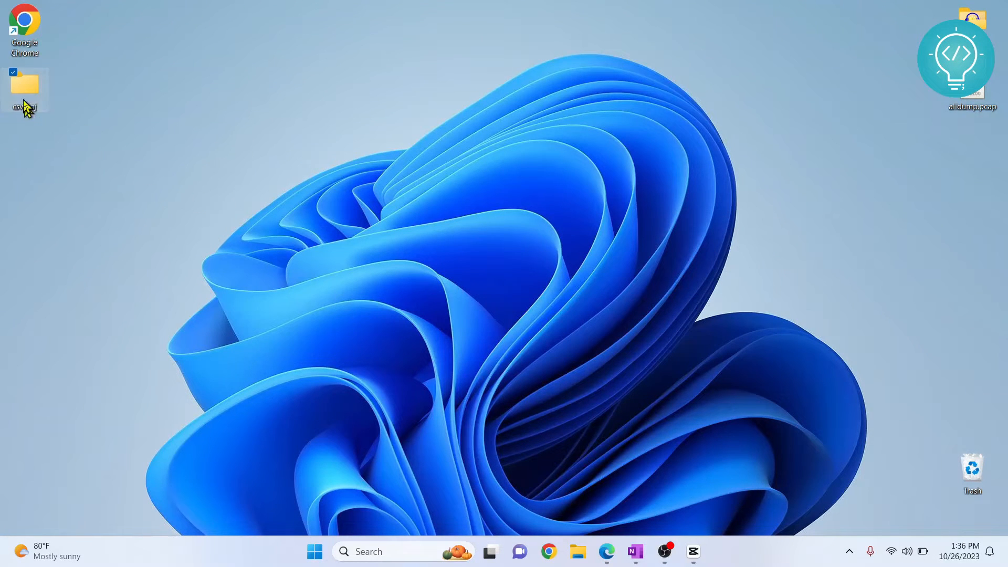
pyautogui.doubleClick(24, 86)
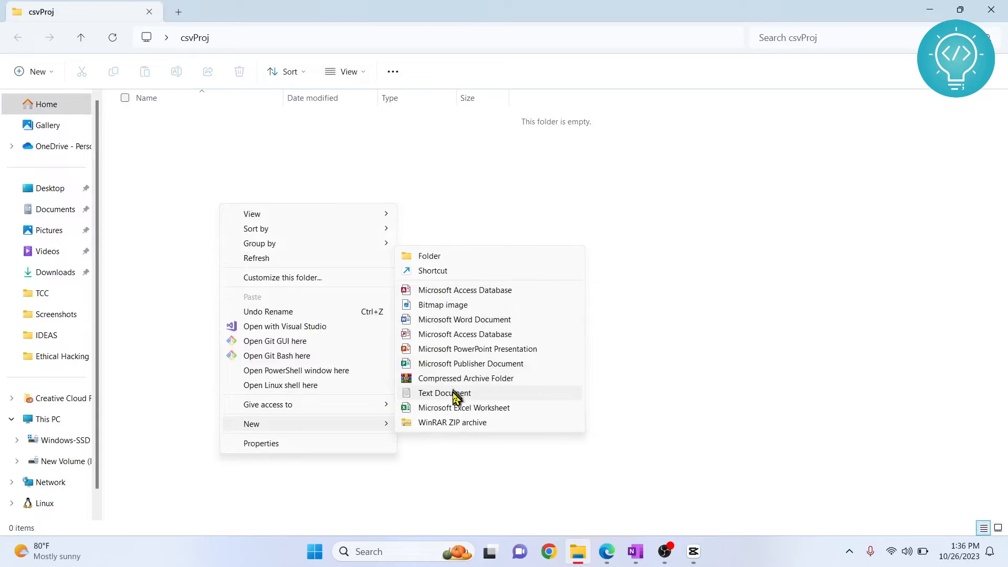
# Add an empty main.py file to csvProj and open it with Sublime Text.
pyautogui.click(444, 393)
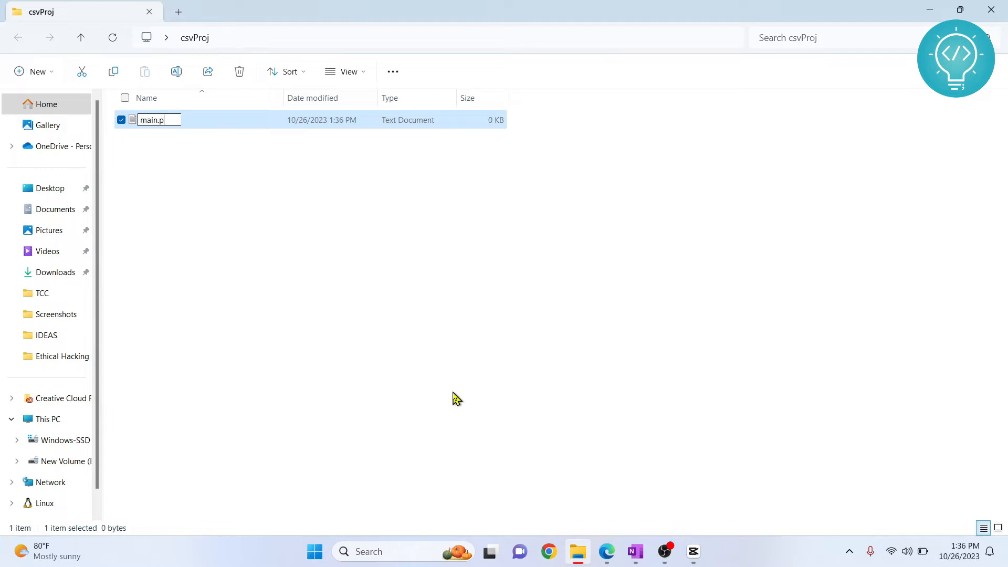
pyautogui.press('Return')
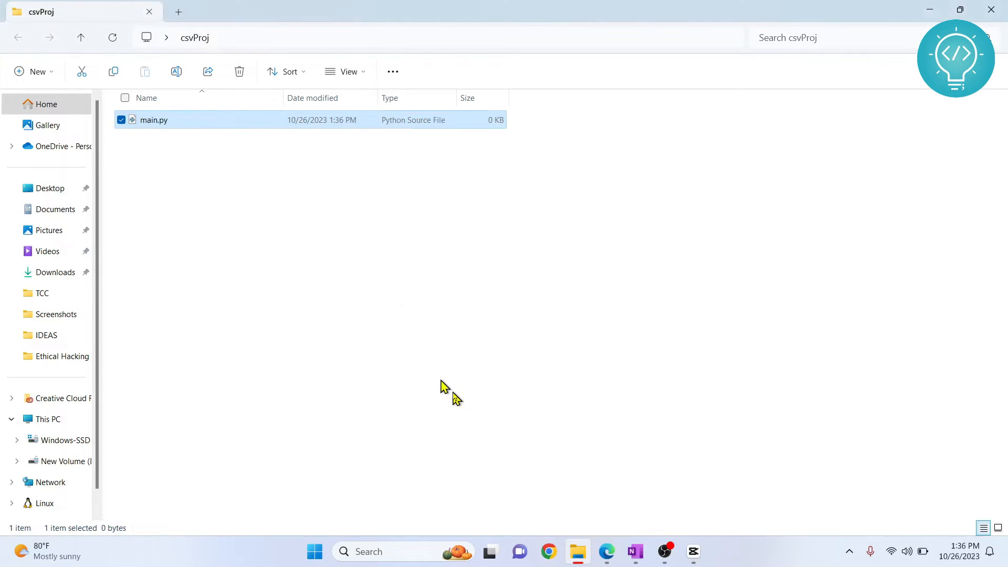
pyautogui.rightClick(152, 120)
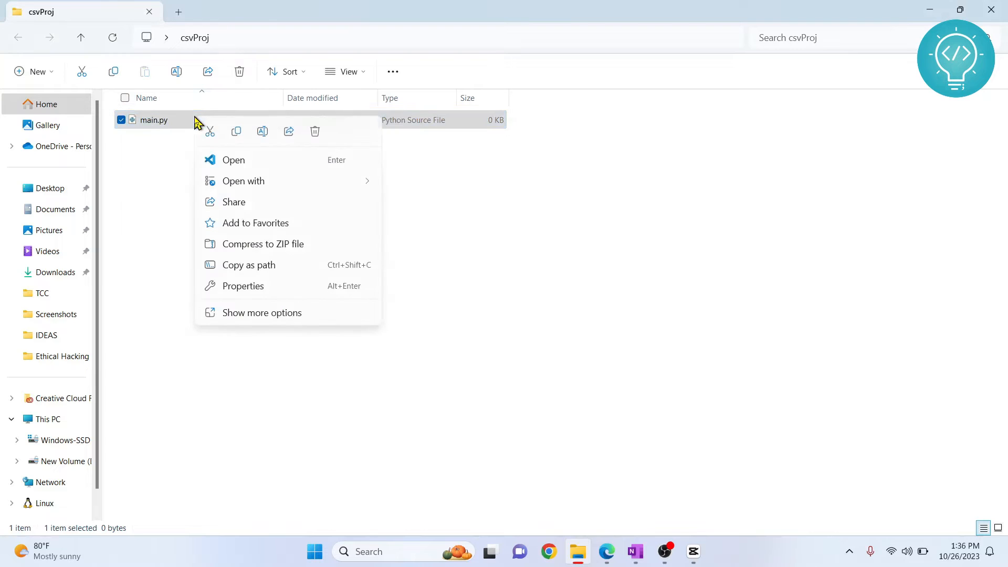
pyautogui.click(244, 181)
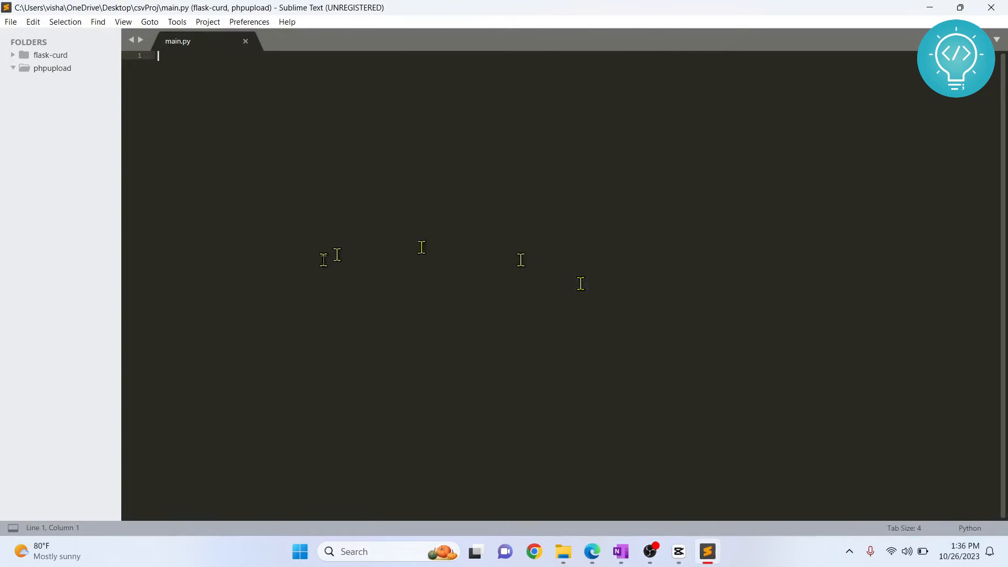
pyautogui.moveTo(324, 260)
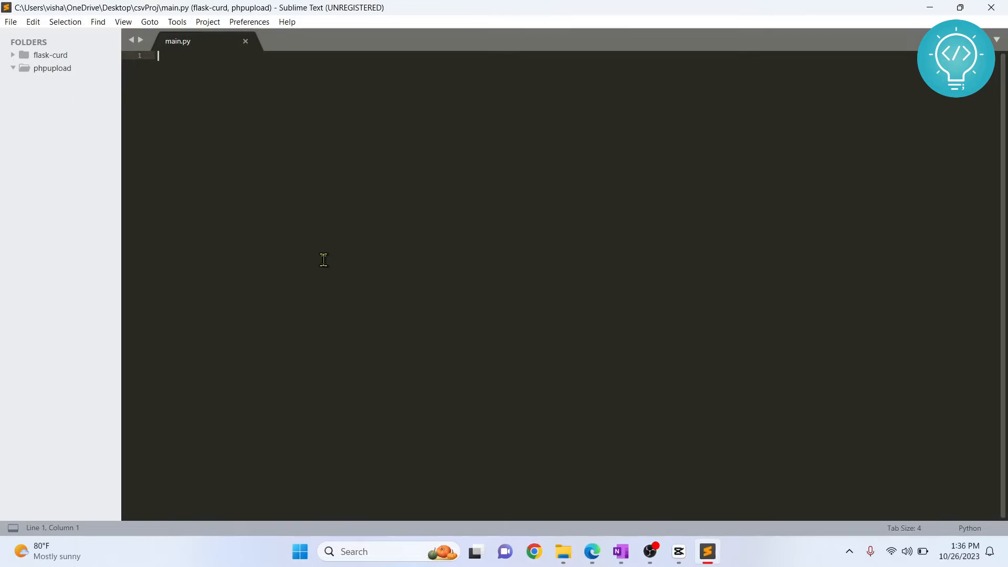
# Write 'import csv' on the first line of main.py.
pyautogui.write('import')
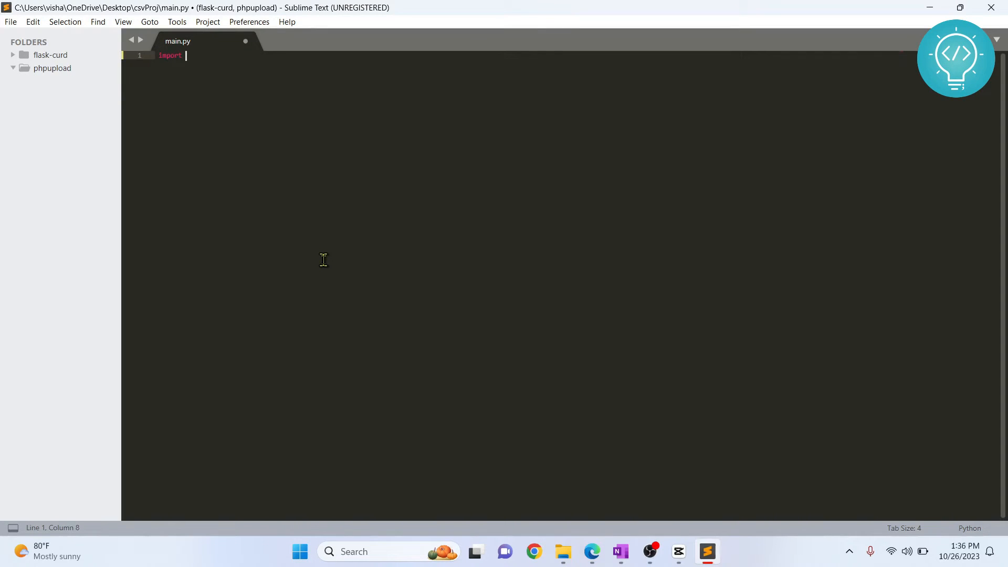
pyautogui.write('csv')
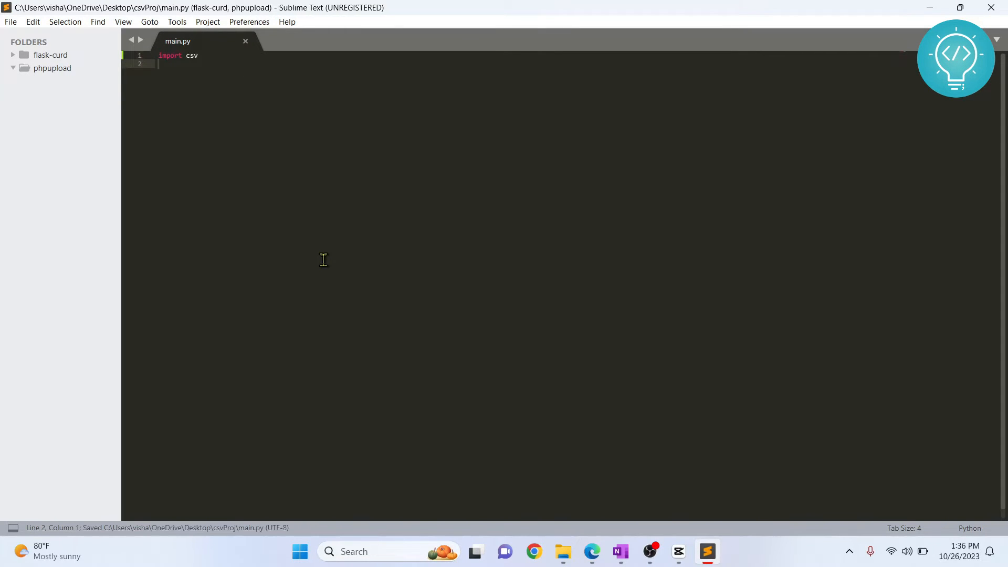
pyautogui.moveTo(103, 35)
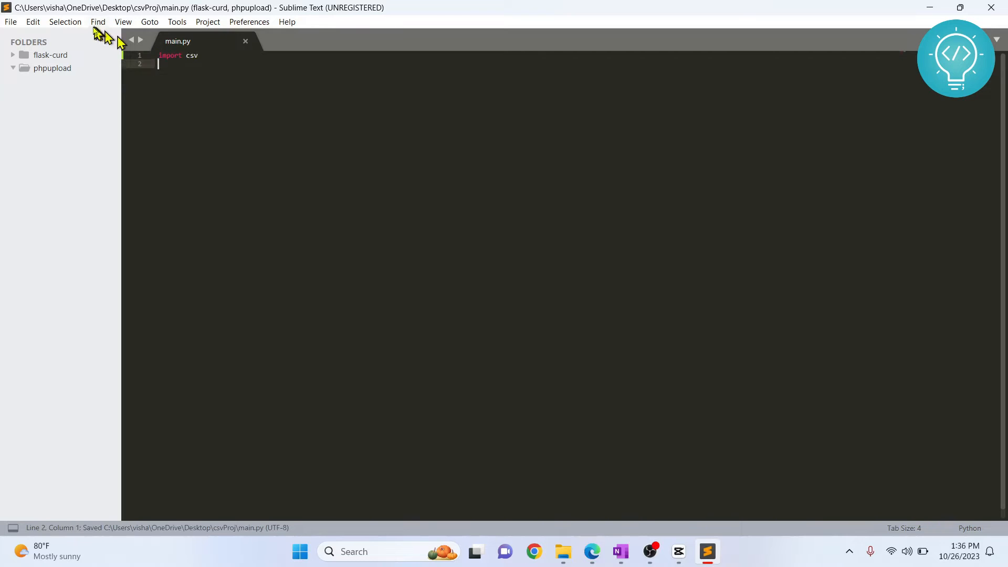
pyautogui.press('enter')
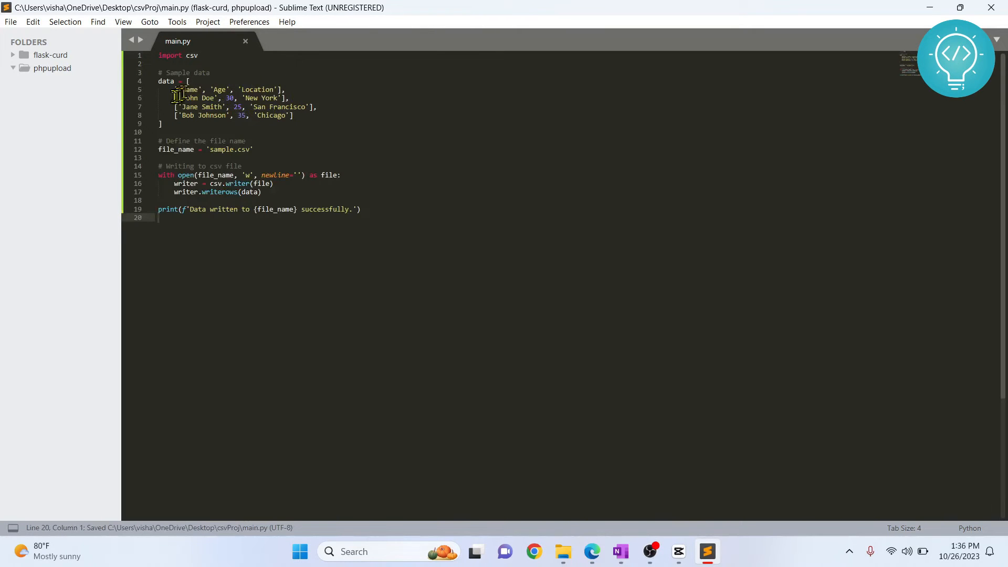
# Review the Name/Age/Location data rows and the final print statement, then return to csvProj.
pyautogui.moveTo(182, 89); pyautogui.dragTo(162, 124)
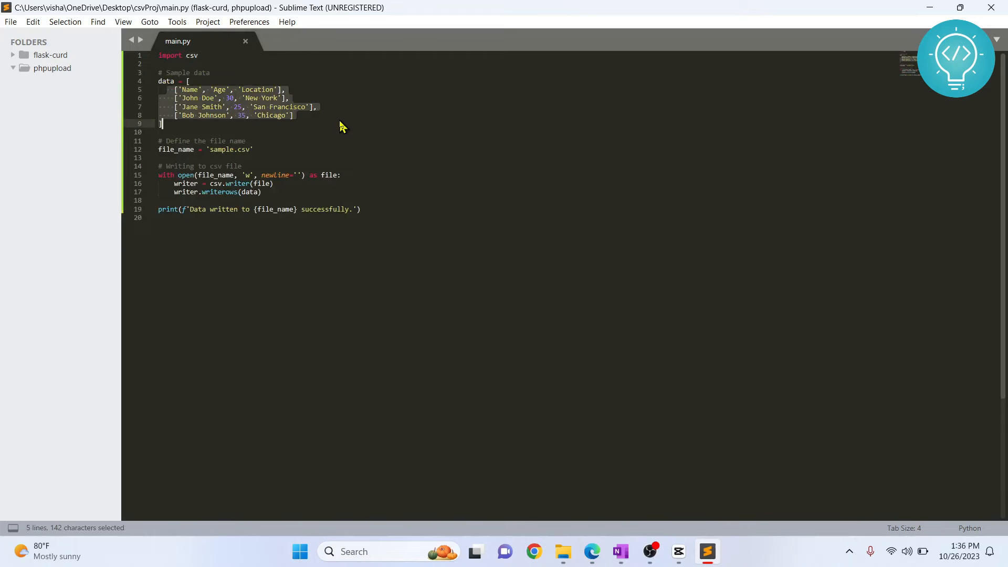
pyautogui.click(171, 89)
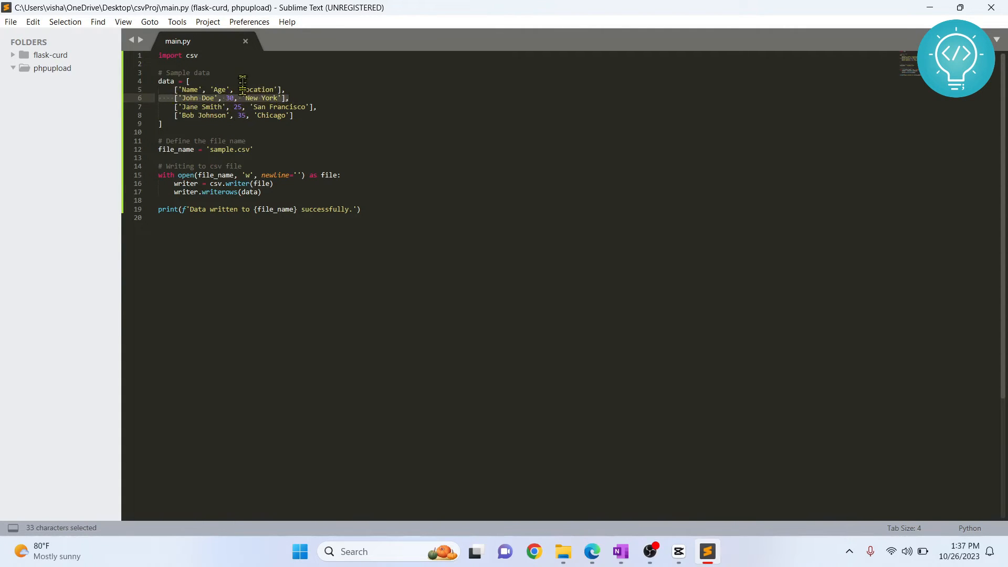
pyautogui.click(263, 154)
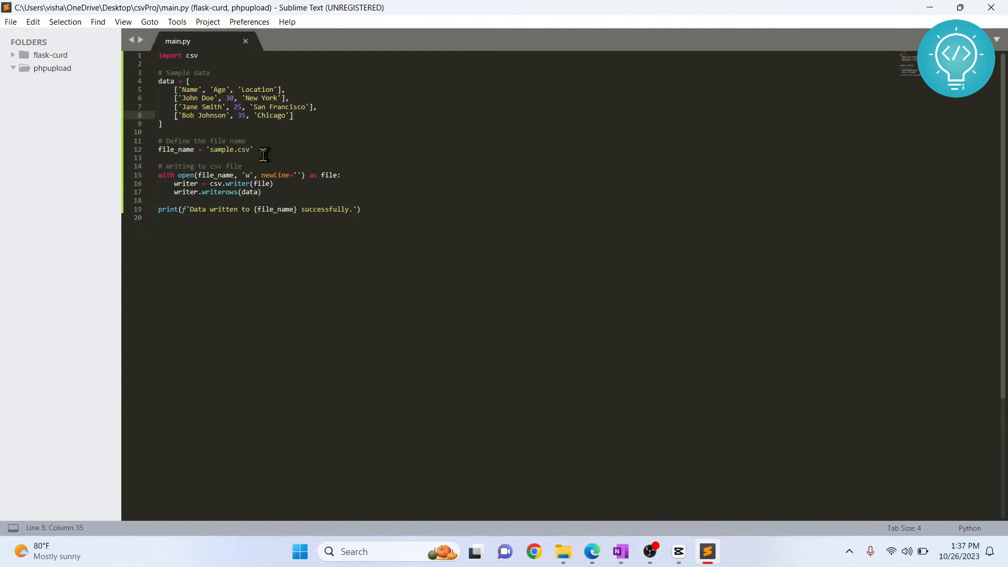
pyautogui.moveTo(264, 153); pyautogui.dragTo(158, 140)
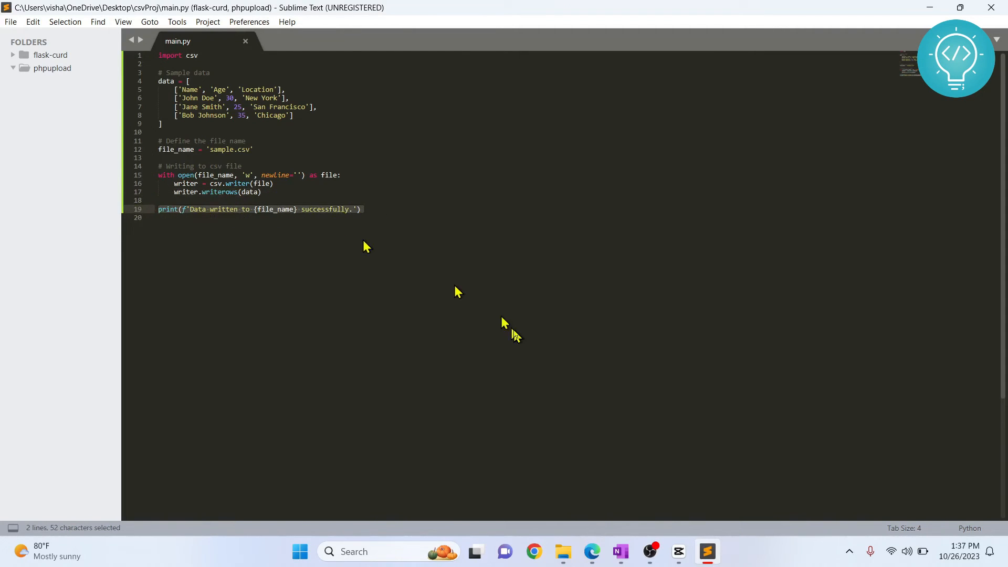
pyautogui.click(161, 217)
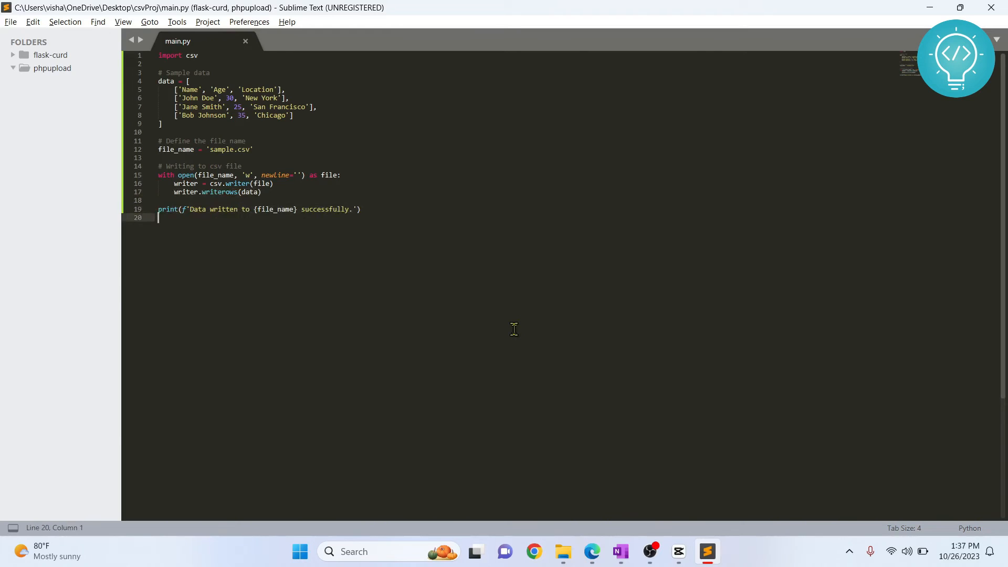
pyautogui.click(562, 551)
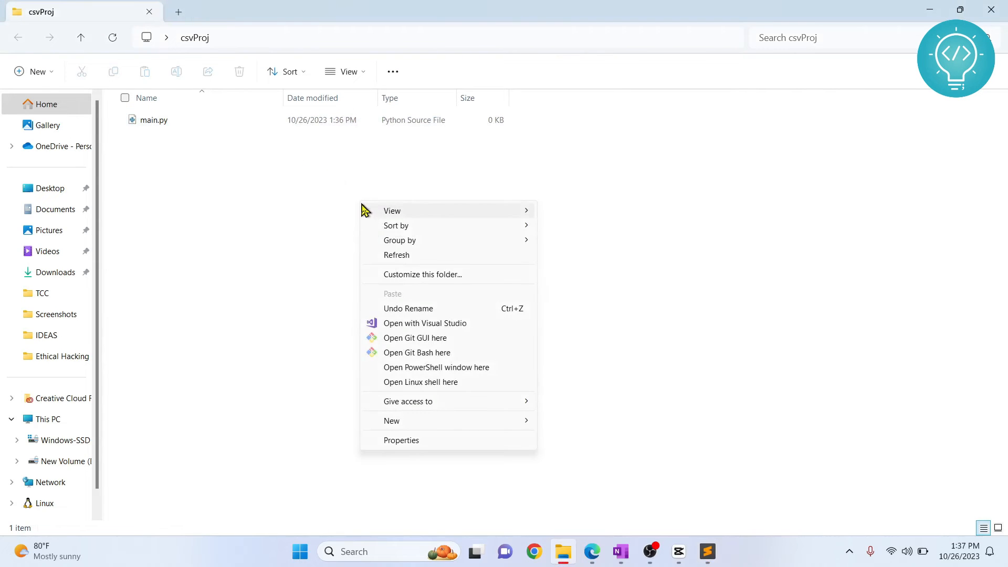
pyautogui.moveTo(438, 357)
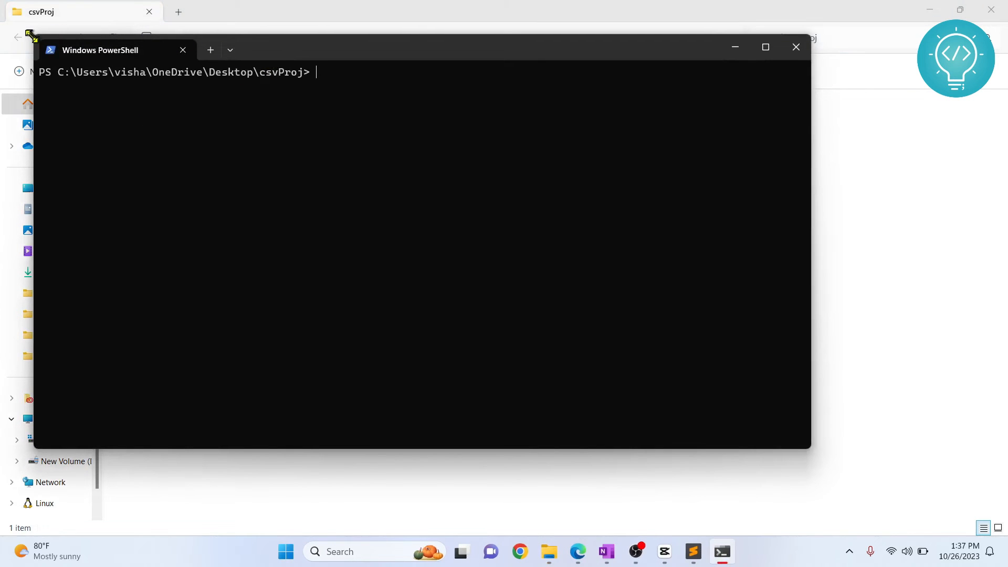
pyautogui.moveTo(97, 55)
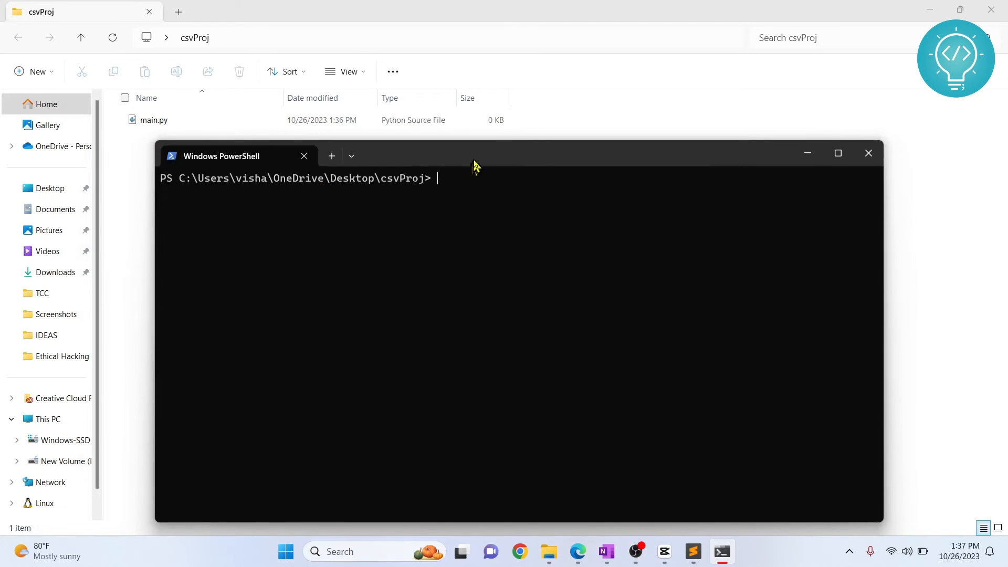
# Run 'python .\main.py' in PowerShell and select the new sample.csv in csvProj.
pyautogui.write('pyt')
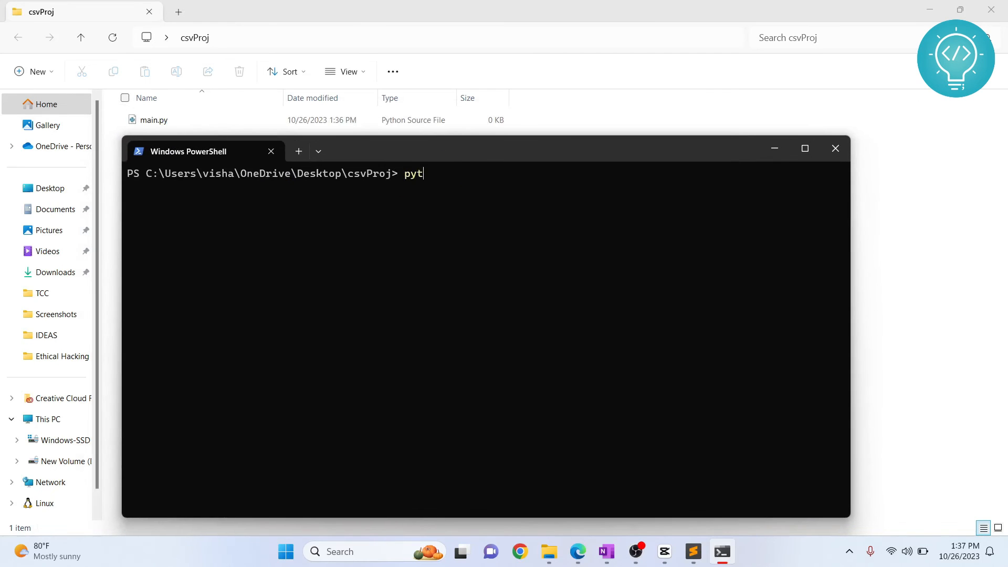
pyautogui.write('hon .\\main.py')
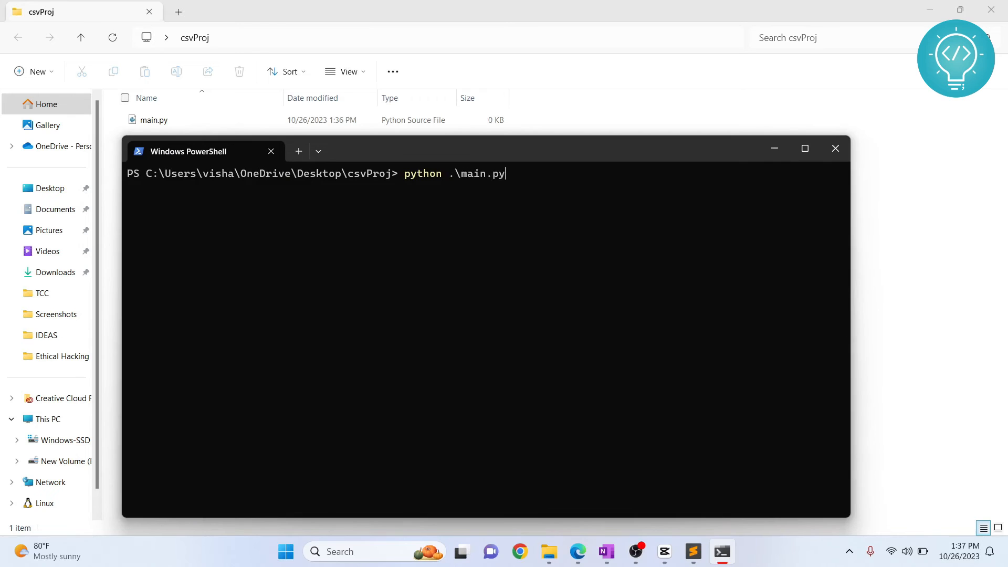
pyautogui.press('Return')
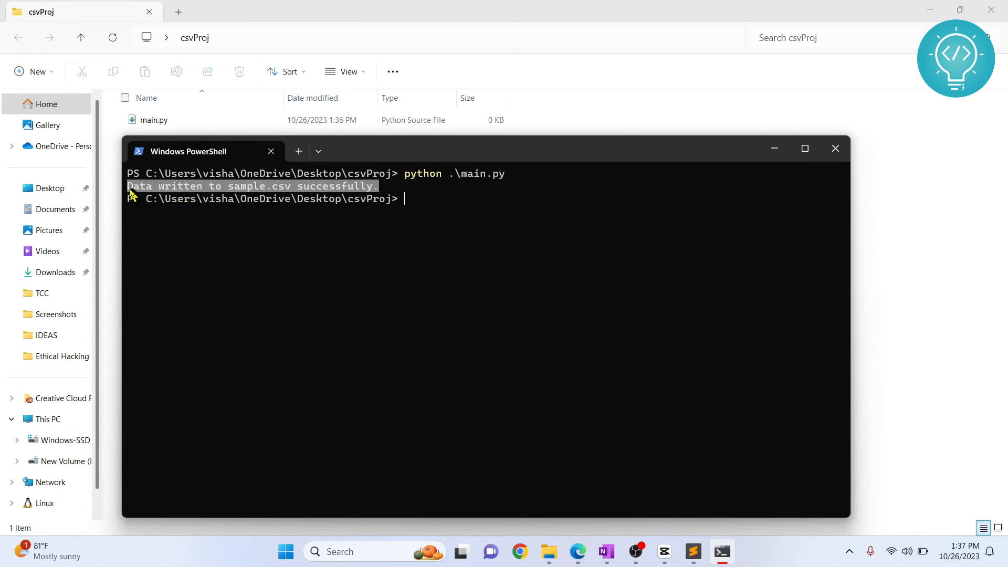
pyautogui.moveTo(768, 148)
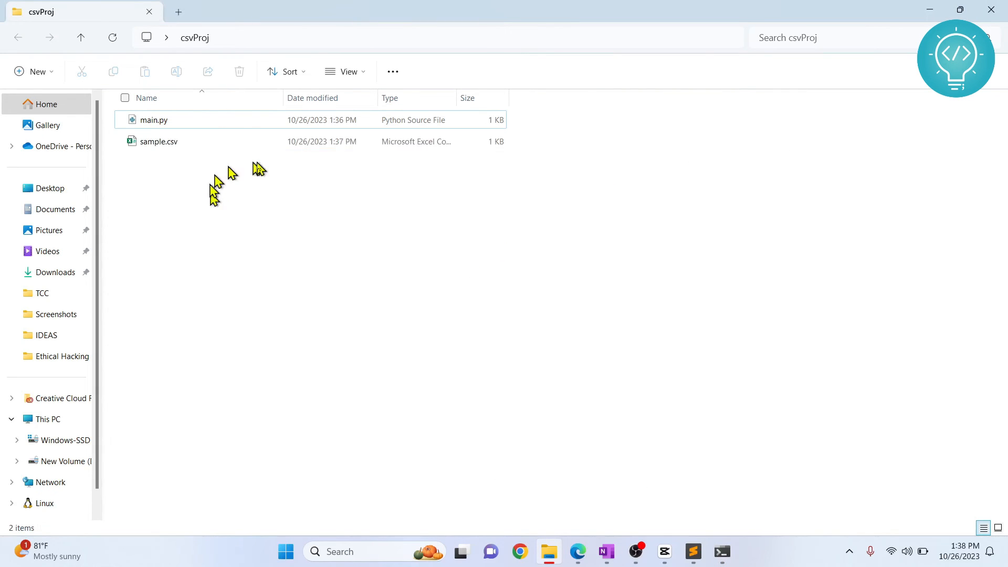
pyautogui.click(158, 141)
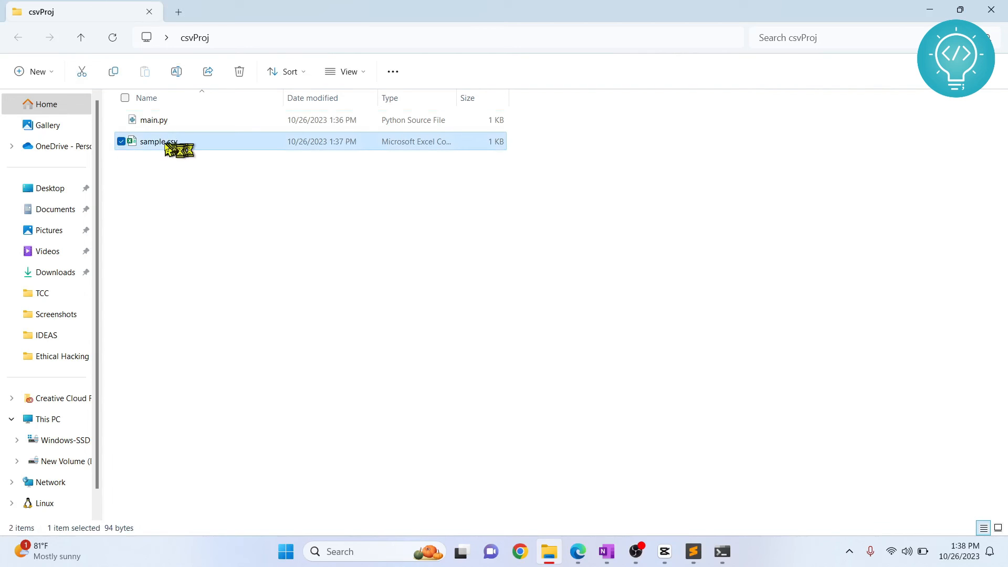
pyautogui.moveTo(173, 192)
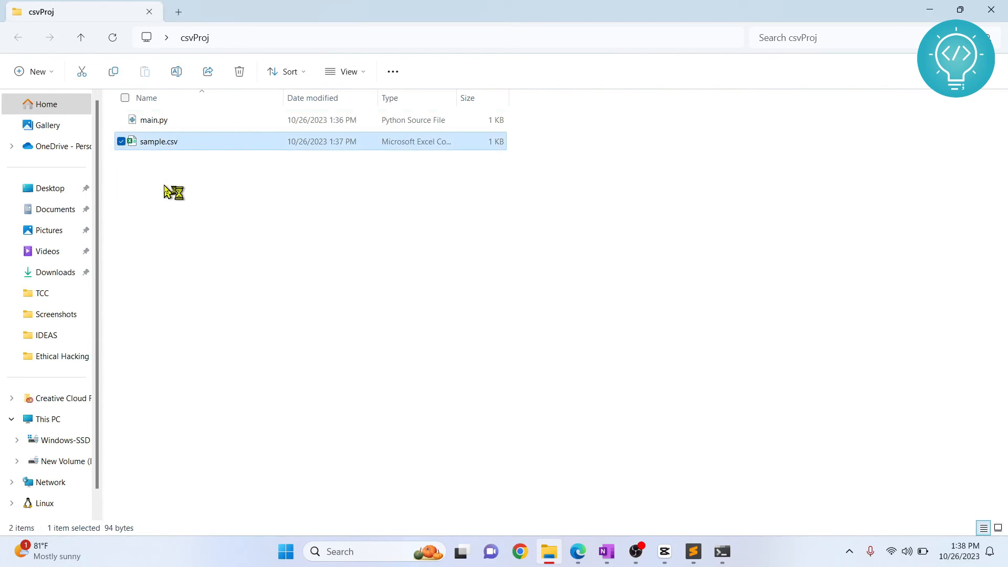
# Open sample.csv in Excel, select the Name, Age and Location data, then close the workbook.
pyautogui.doubleClick(159, 142)
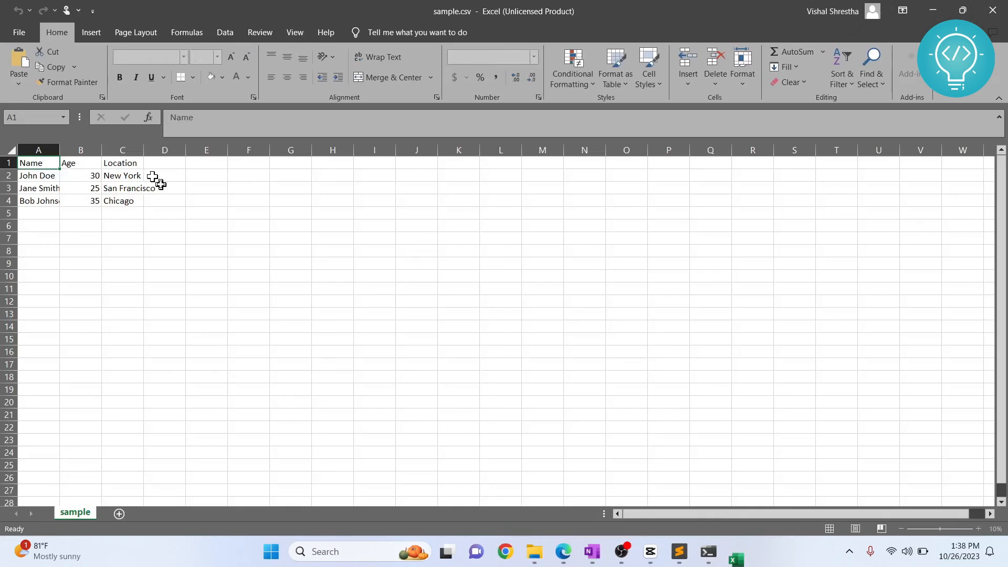
pyautogui.moveTo(37, 163); pyautogui.dragTo(80, 163)
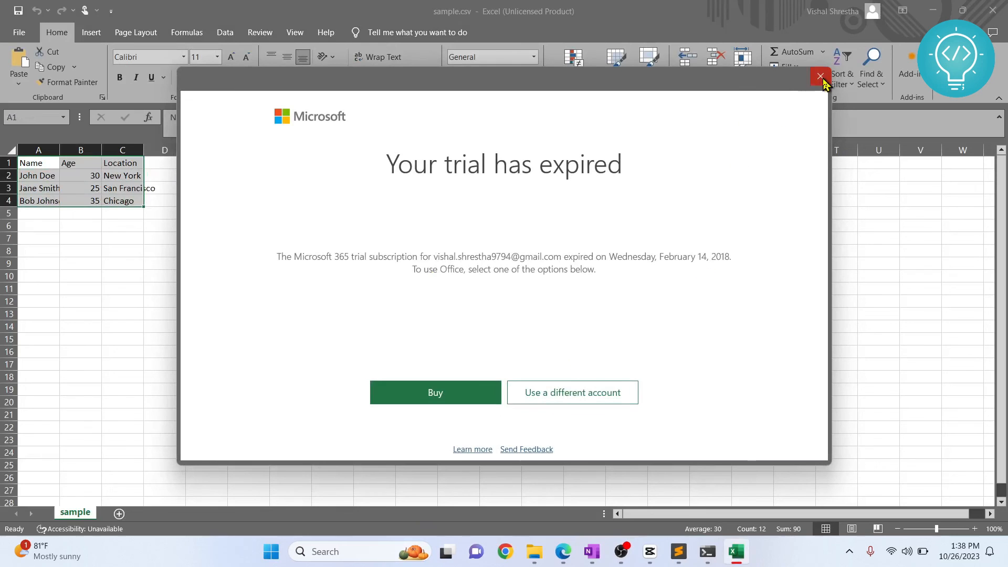
pyautogui.click(820, 76)
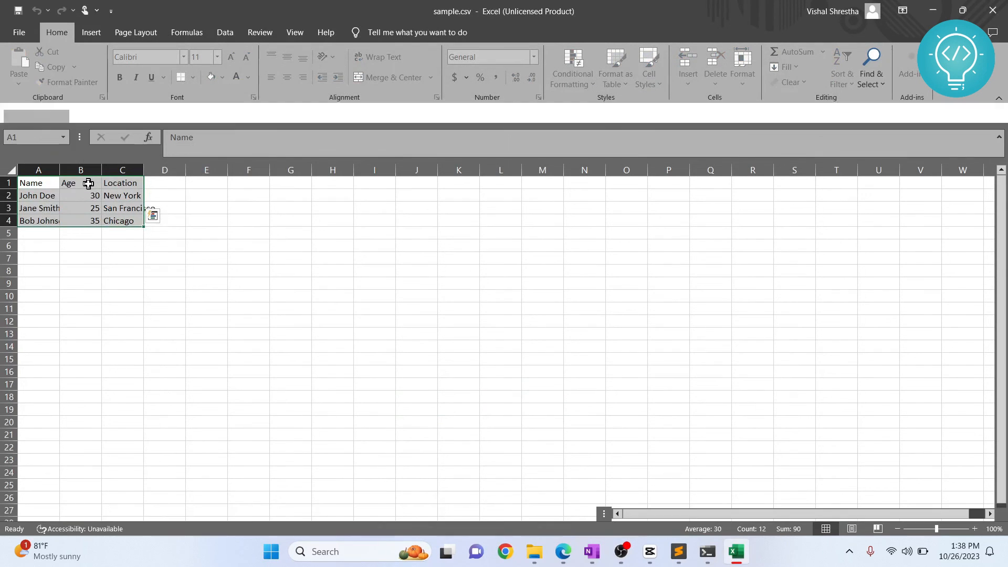
pyautogui.click(122, 245)
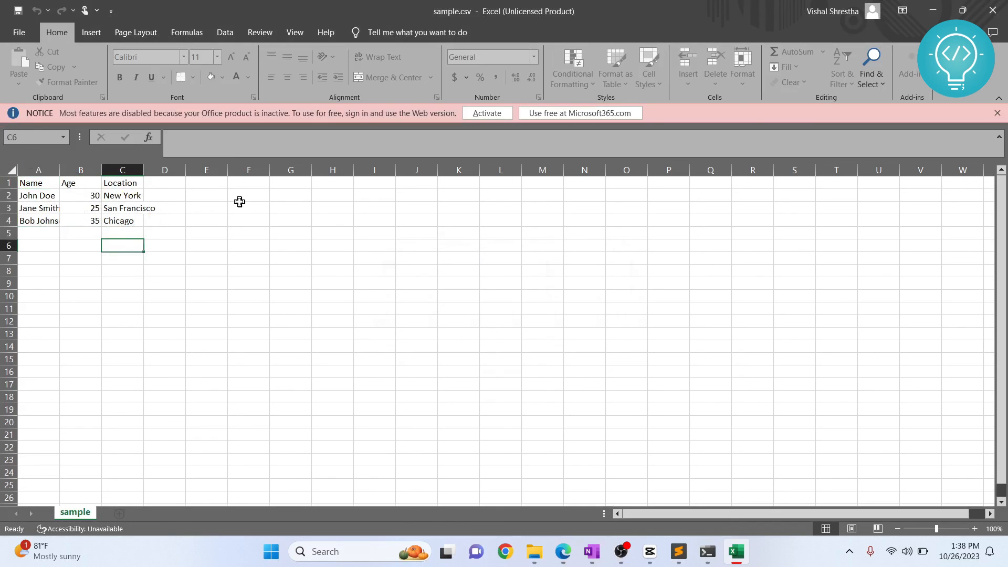
pyautogui.moveTo(992, 11)
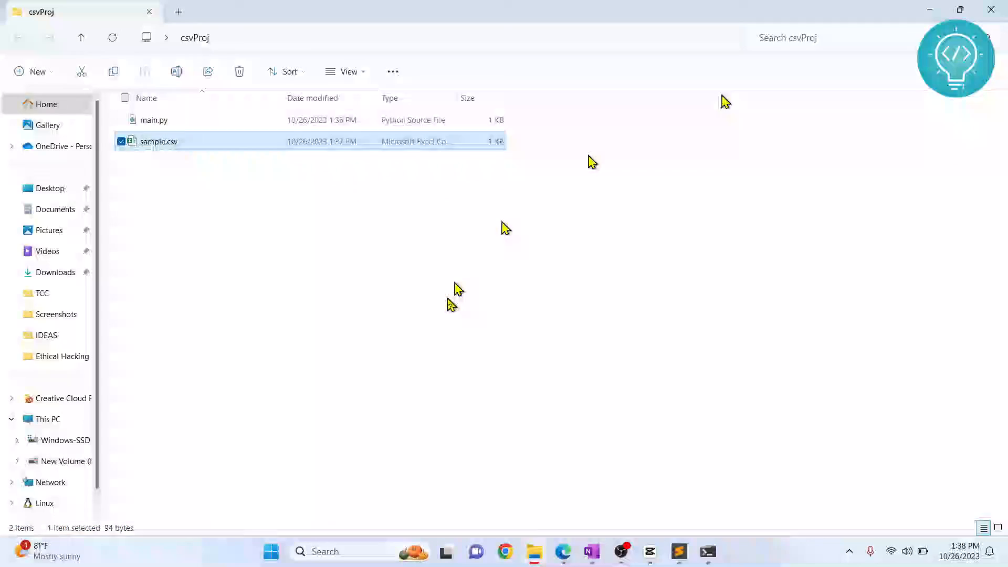
pyautogui.click(450, 305)
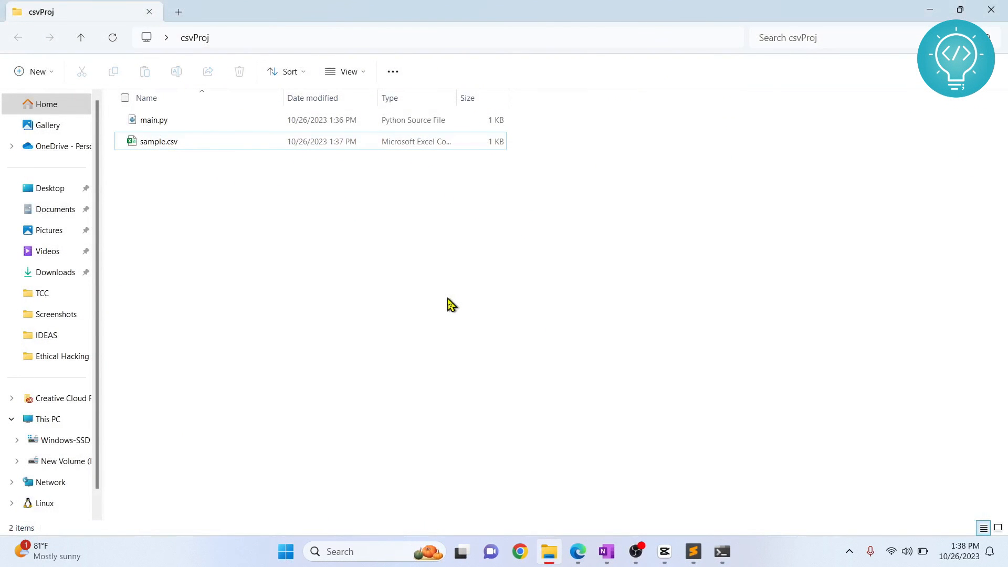